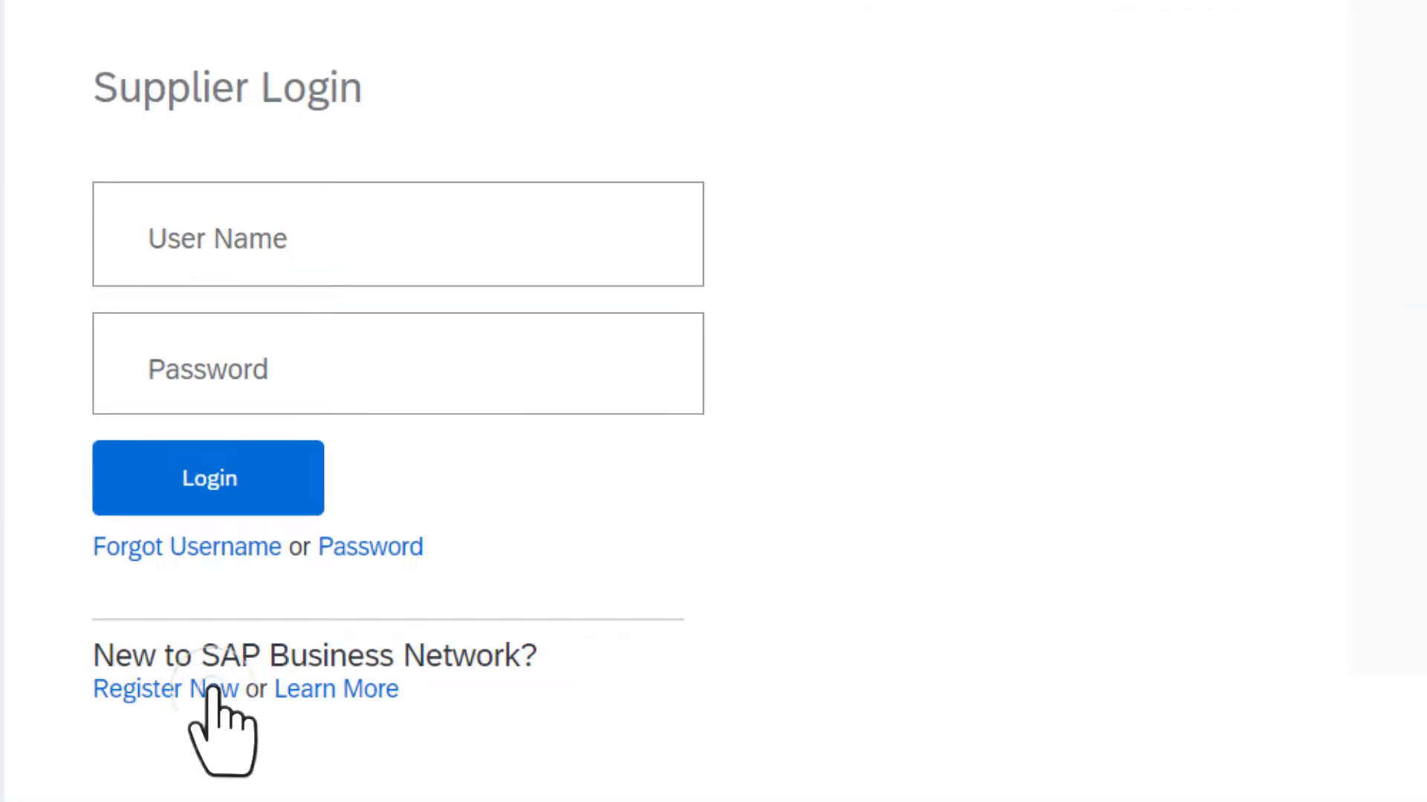
Step: Start a new supplier registration from the login page via Register Now
{"action": "left_click", "coordinate": [133, 688]}
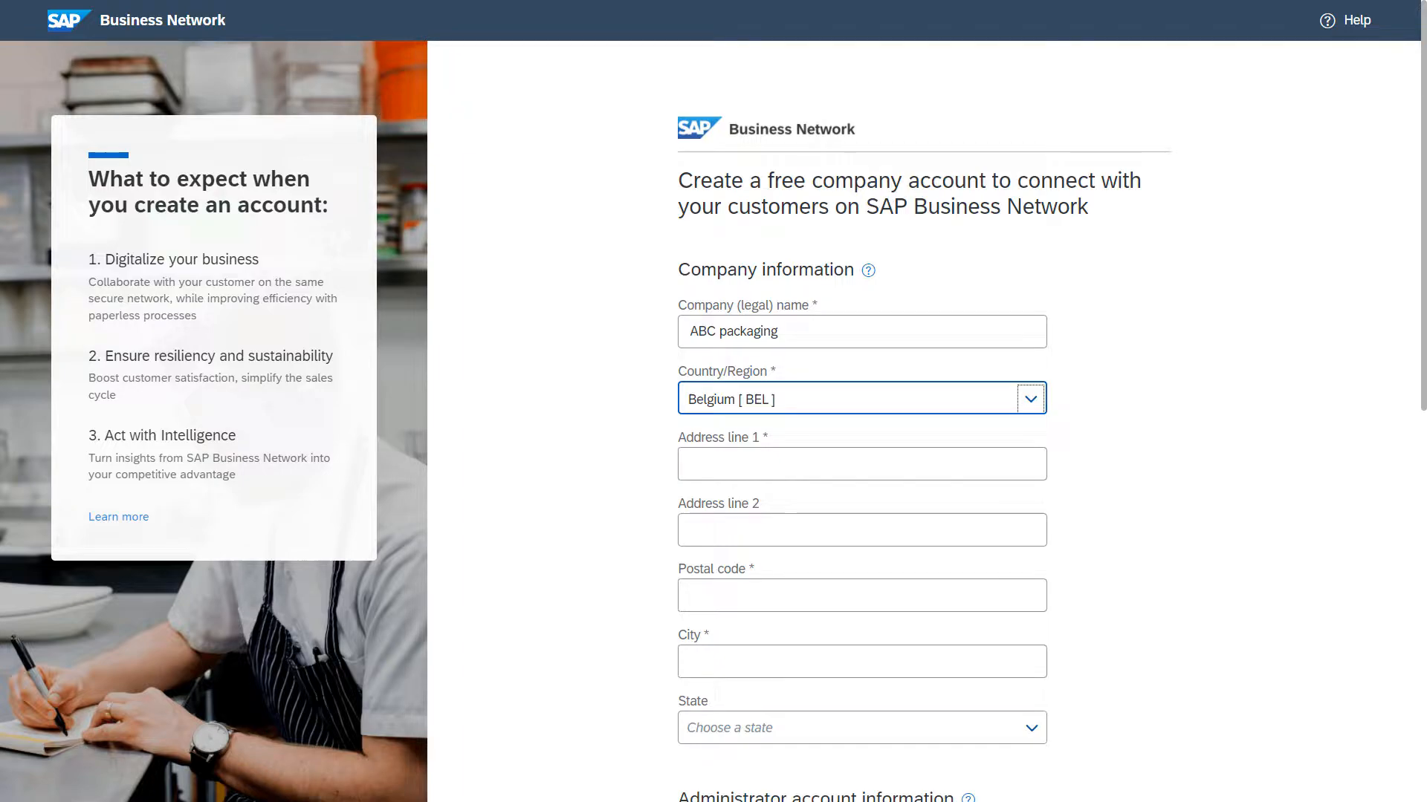
{"action": "type", "text": "Rue de l'Alph"}
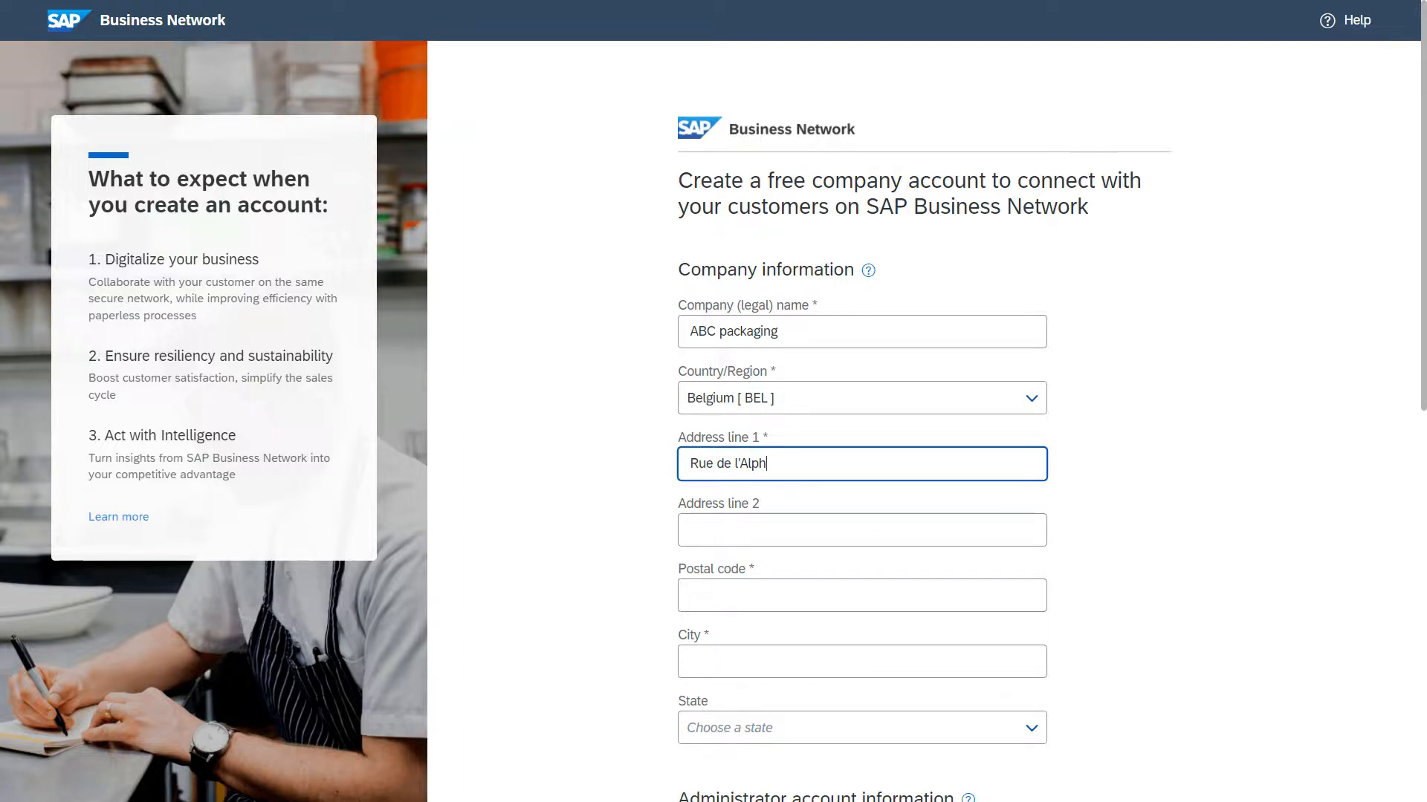
{"action": "type", "text": "Bra"}
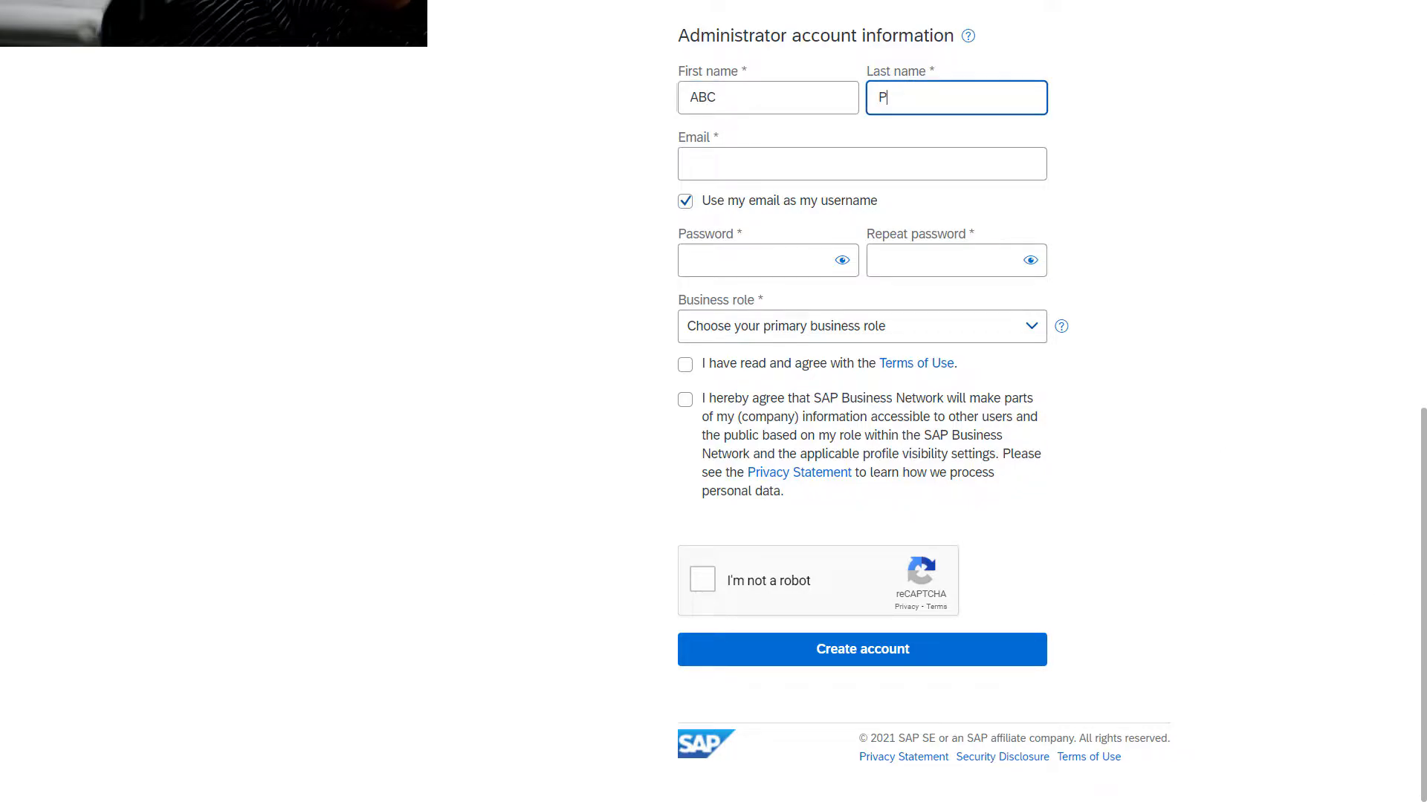
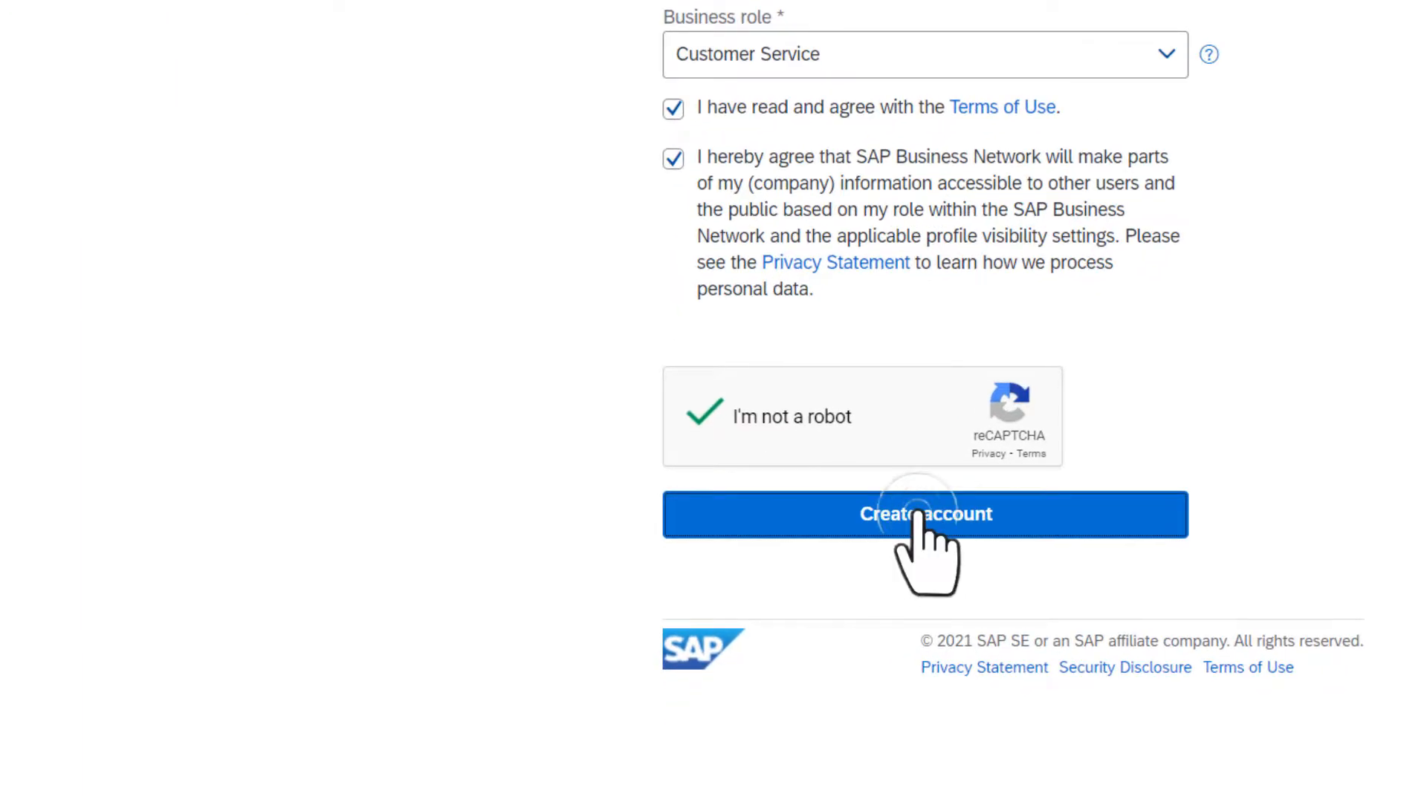
Step: Submit the registration, reaching the matching-existing-accounts notice
{"action": "left_click", "coordinate": [924, 515]}
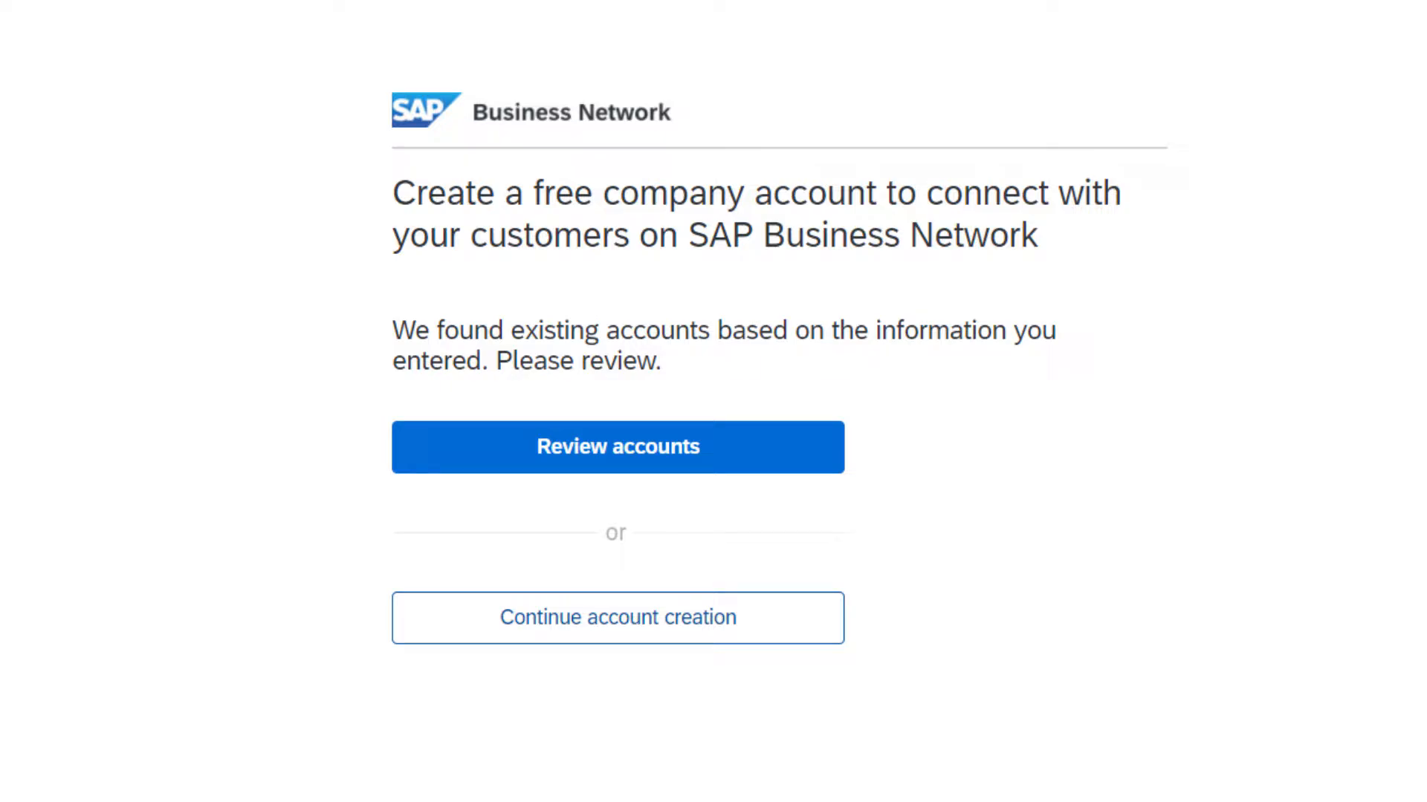
{"action": "left_click", "coordinate": [617, 617]}
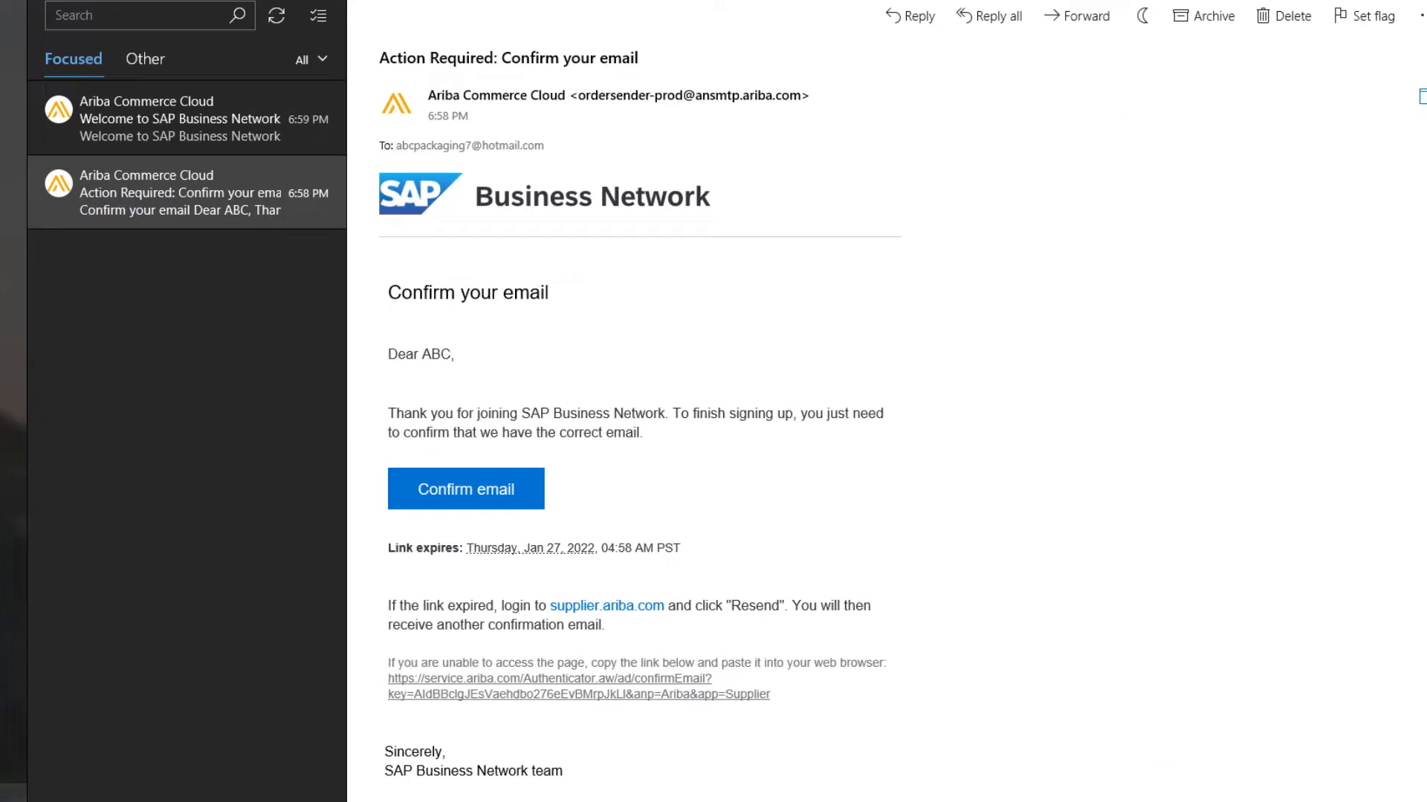
{"action": "left_click", "coordinate": [181, 127]}
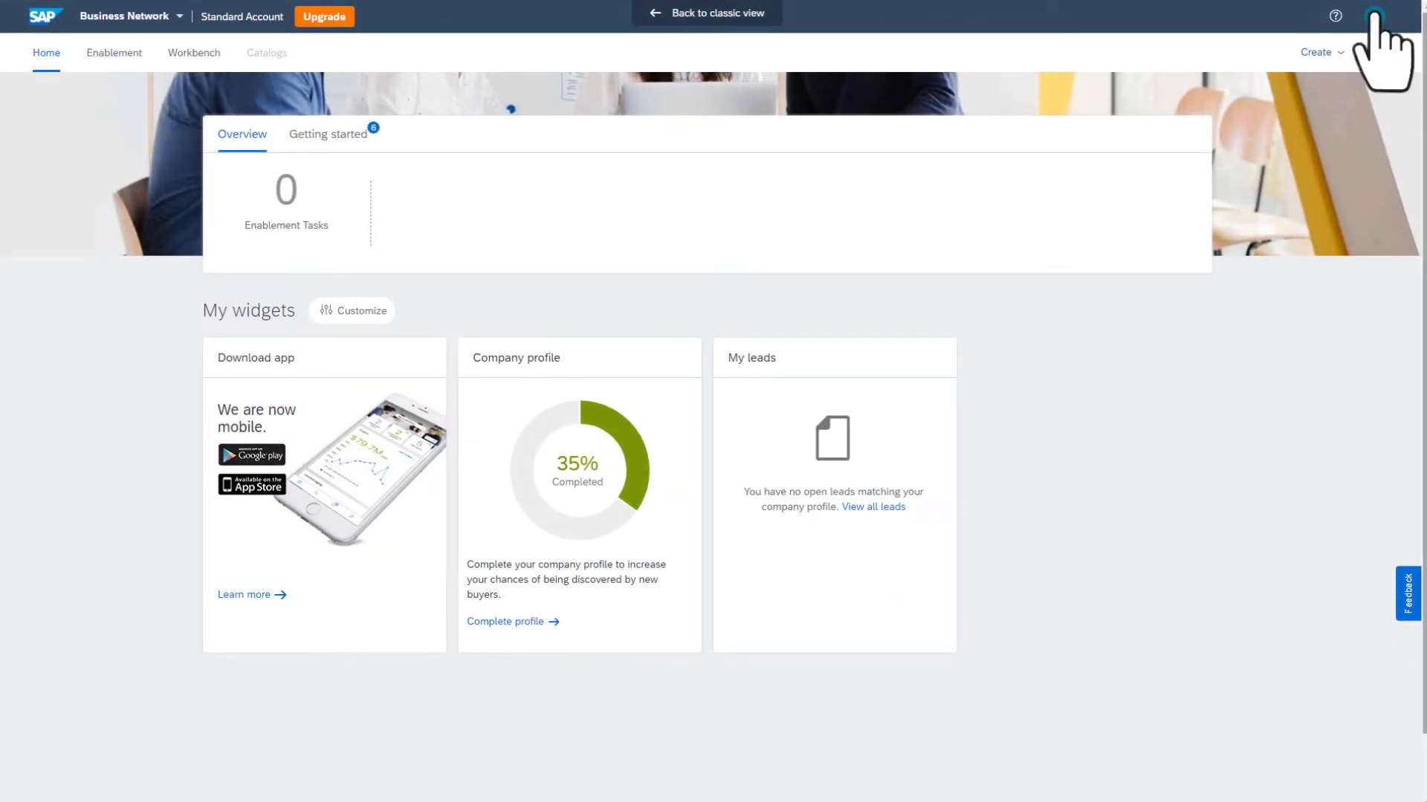
{"action": "left_click", "coordinate": [1398, 16]}
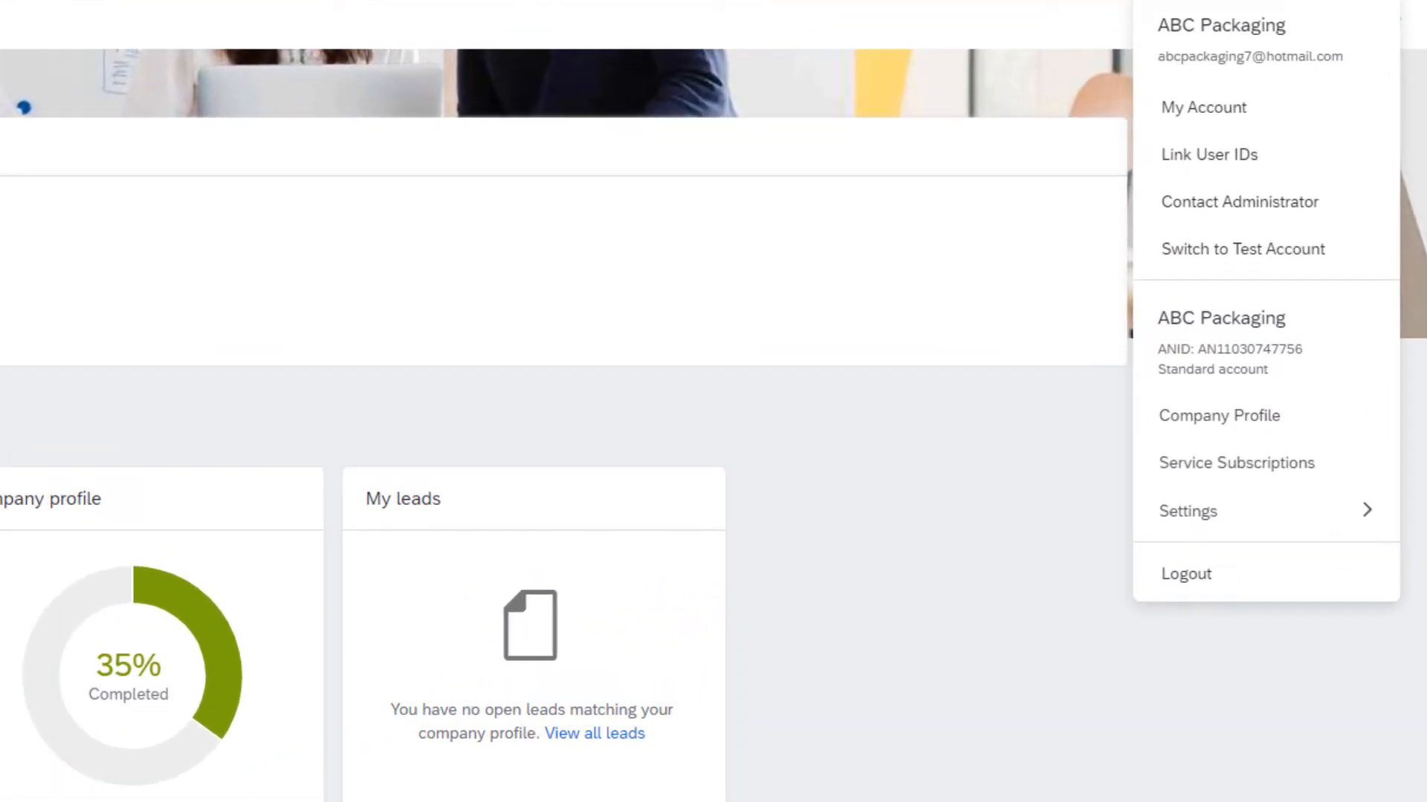